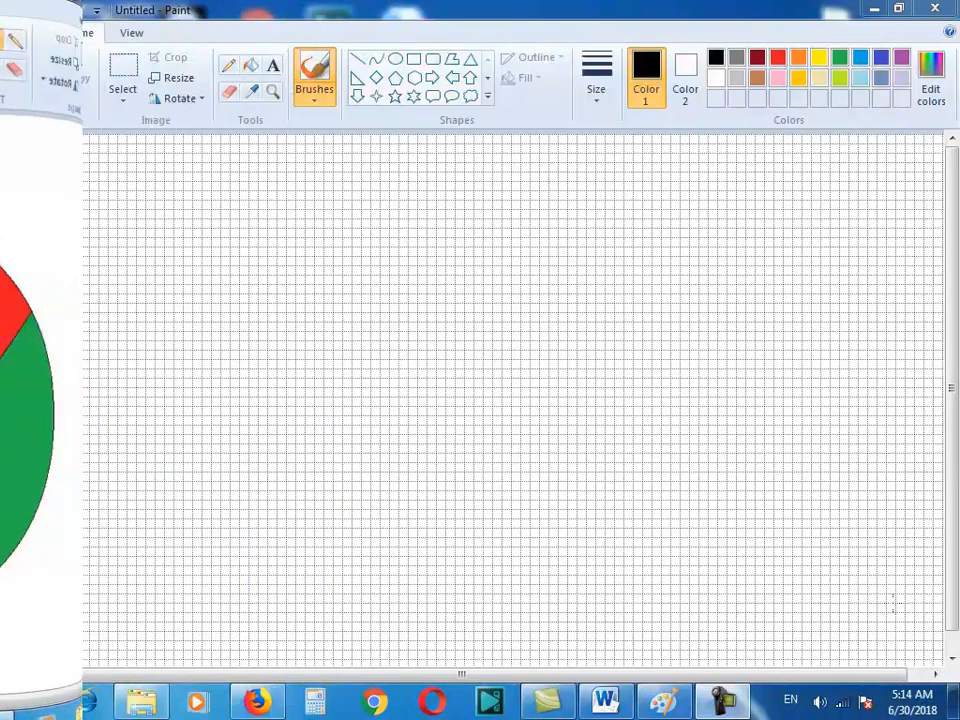
Begin labelling the blue disc with Windows 7 and Microsoft text
type("D")
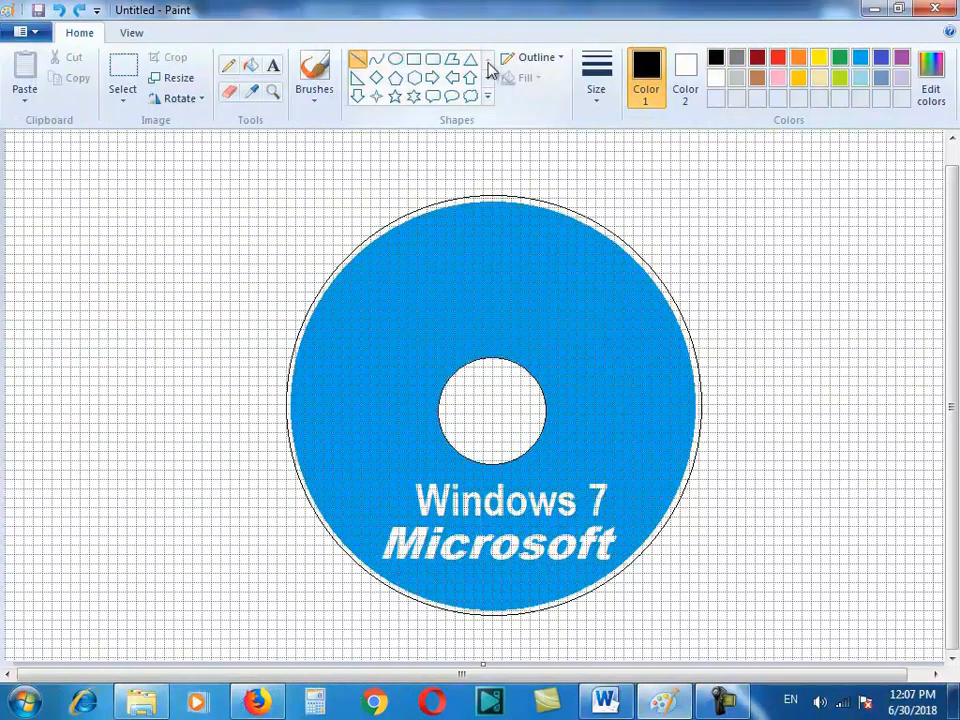
Strike a thick red diagonal line across the blue Windows 7 disc
left_click_drag(228, 216, 756, 604)
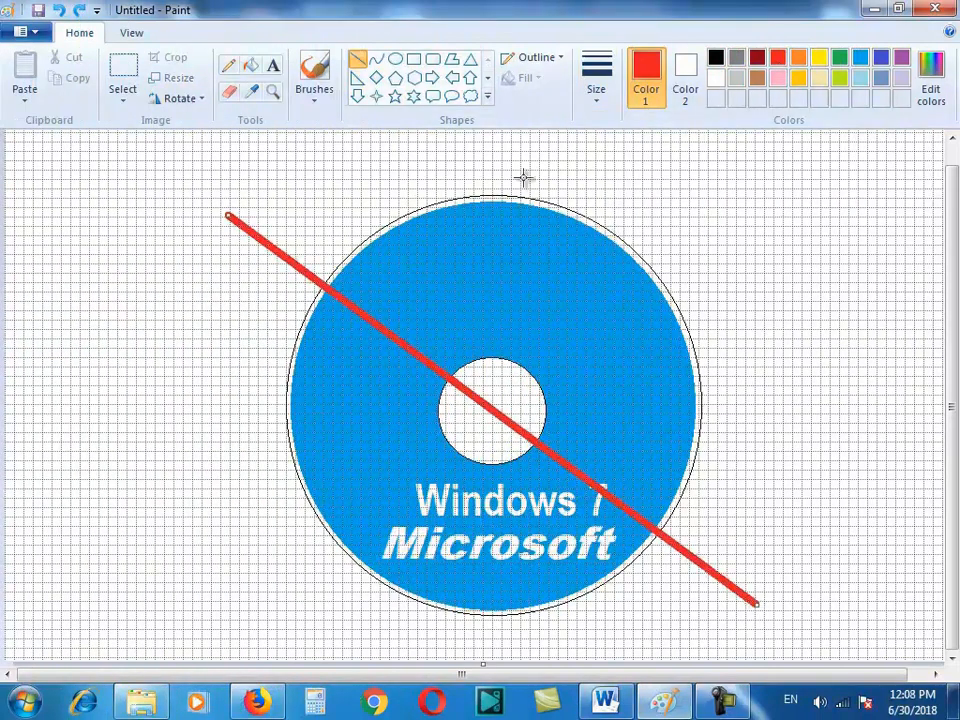
left_click_drag(740, 212, 236, 616)
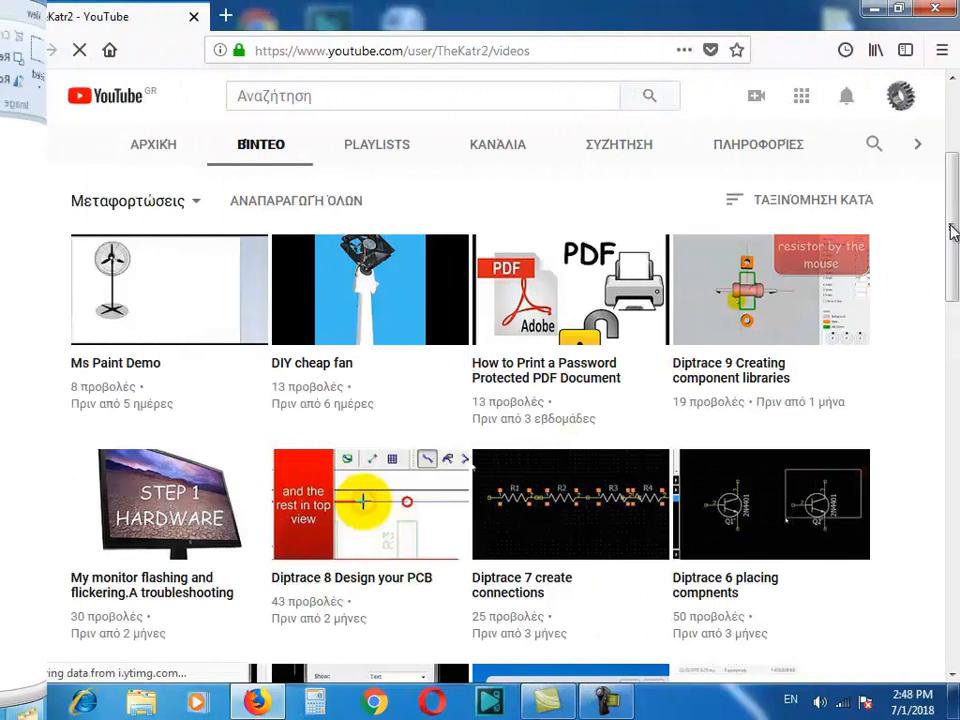
Start the 'How install KALI from DVD to your computer' video from the channel list
scroll("down", 3)
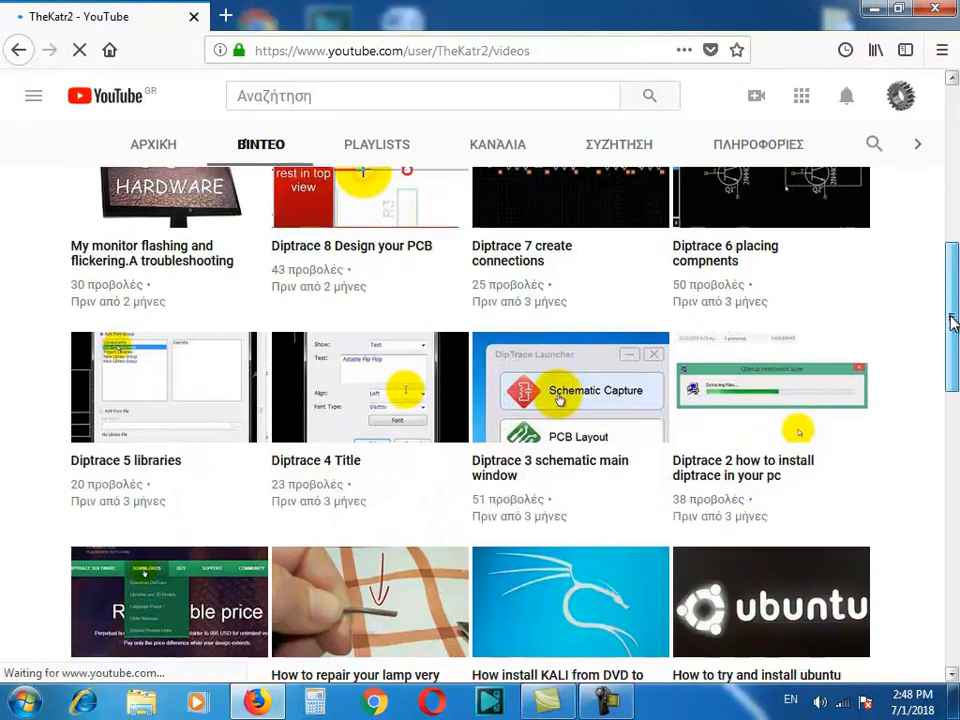
scroll("down", 3)
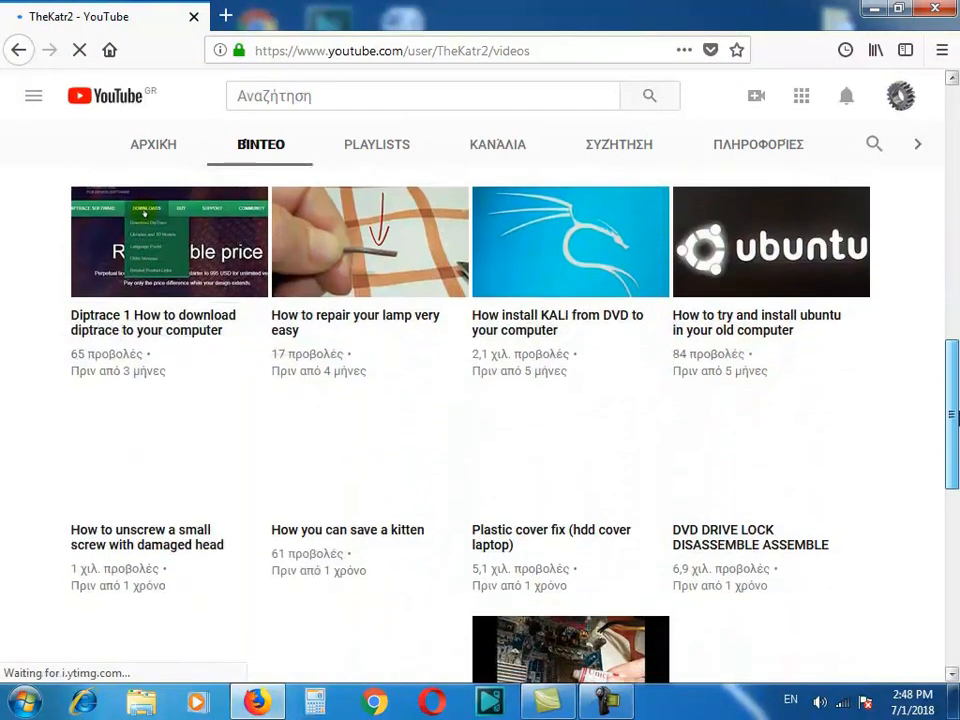
scroll("down", 3)
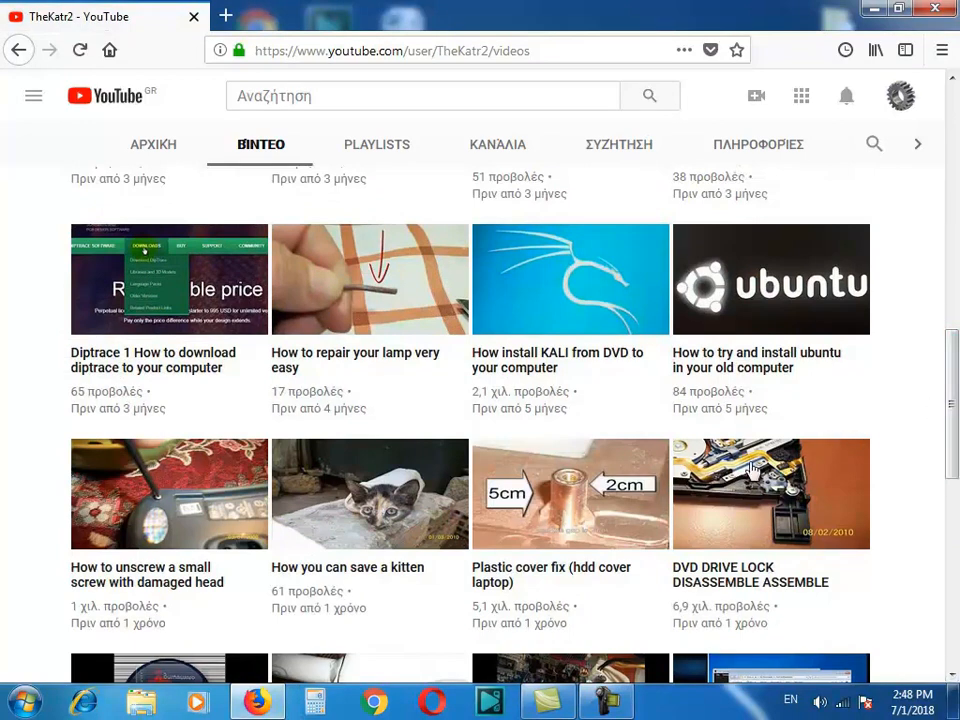
mouse_move(532, 368)
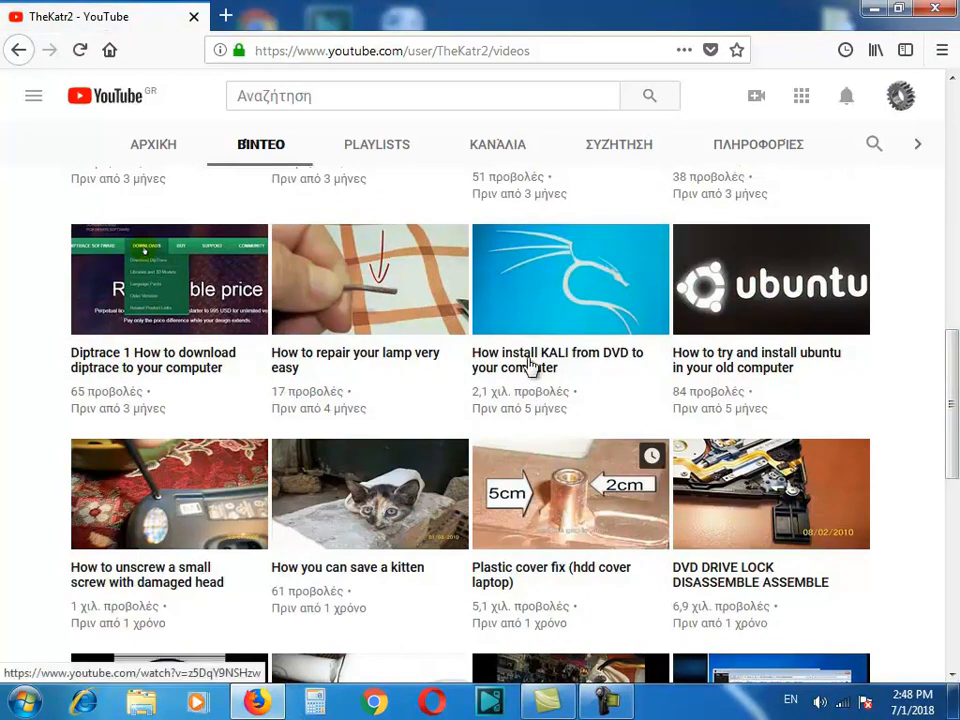
mouse_move(530, 362)
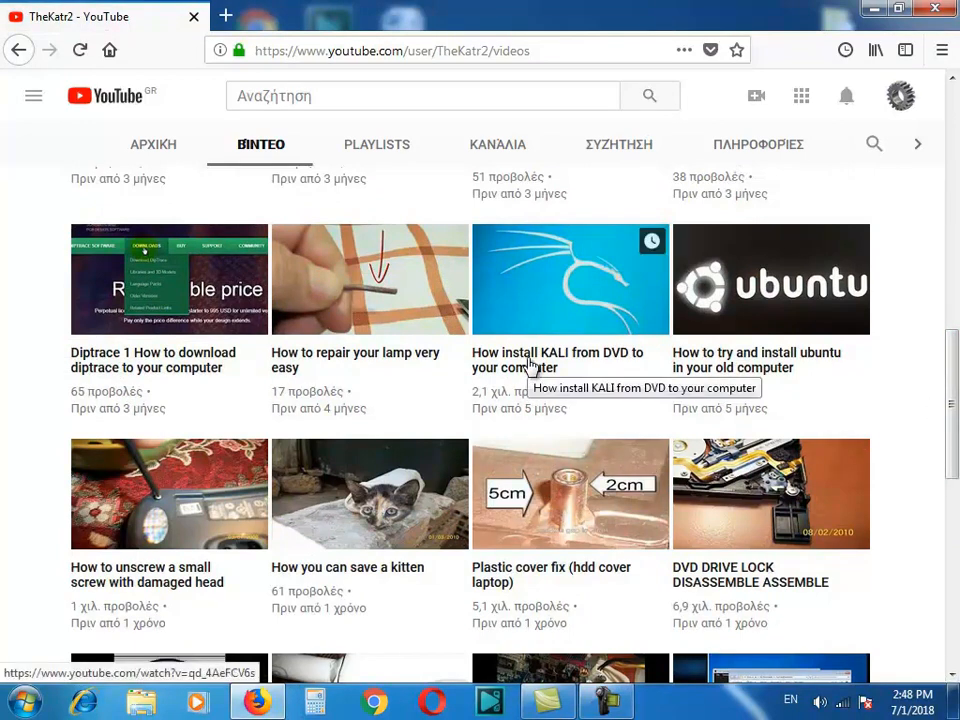
left_click(570, 280)
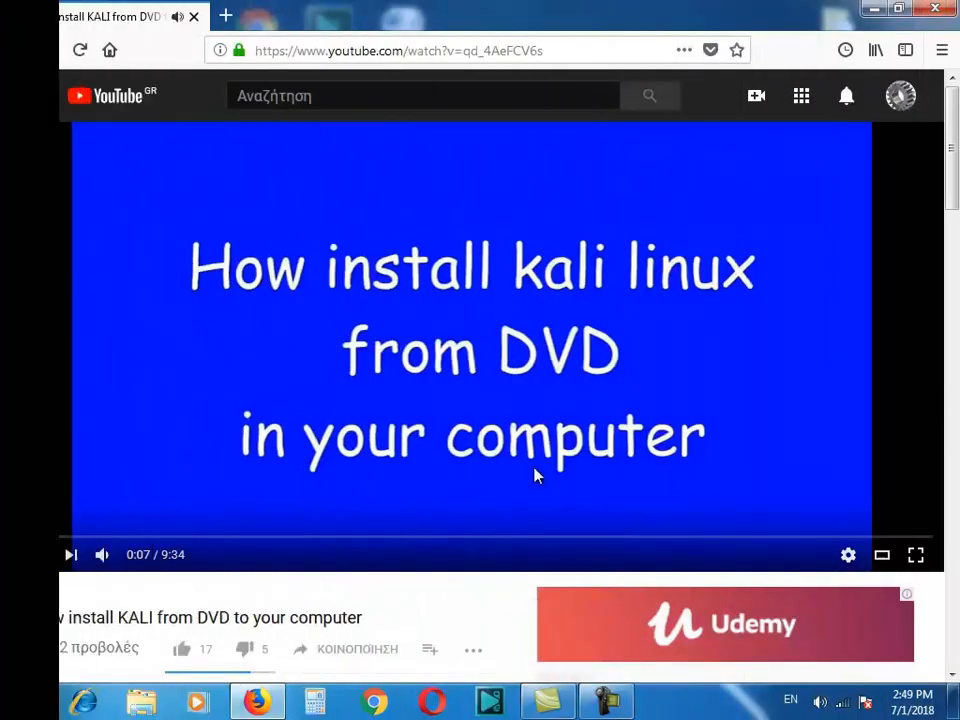
Add large bold Impact text reading 'INSTAL' on the blank Paint canvas
left_click(70, 554)
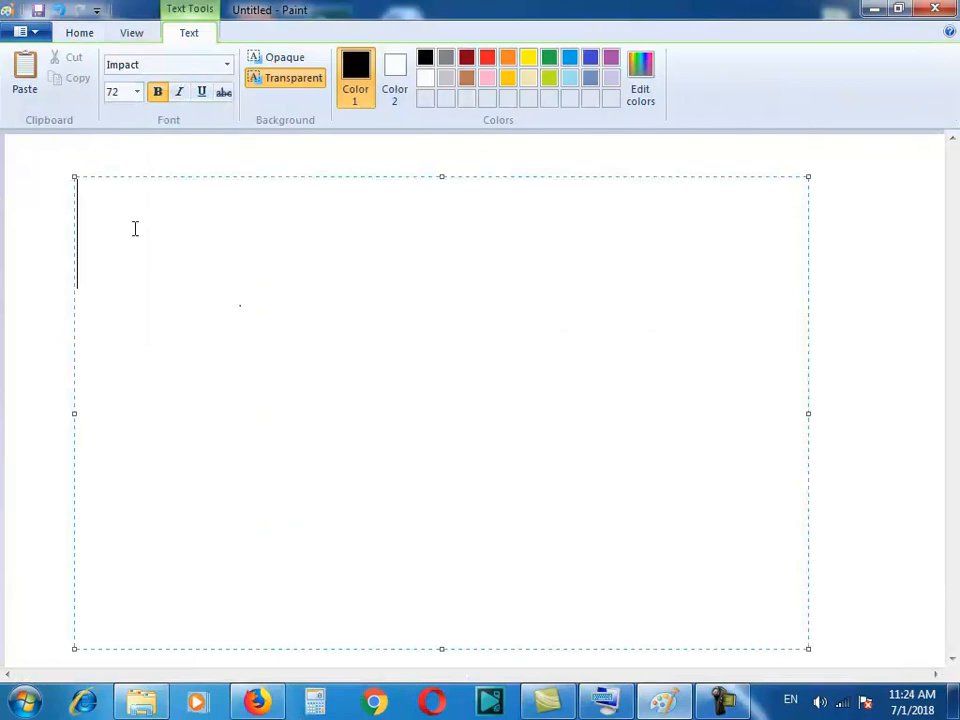
type("INSTAL")
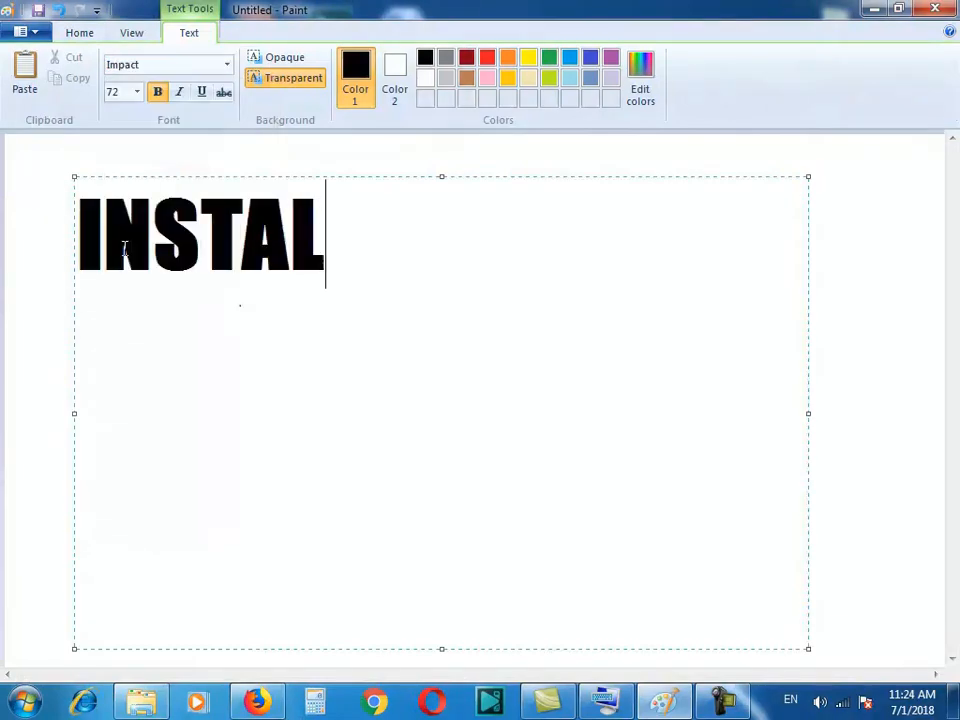